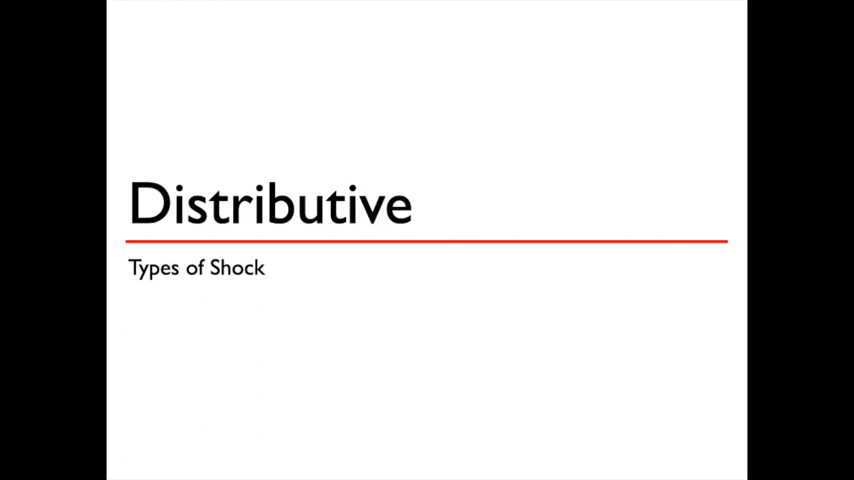
key("Right")
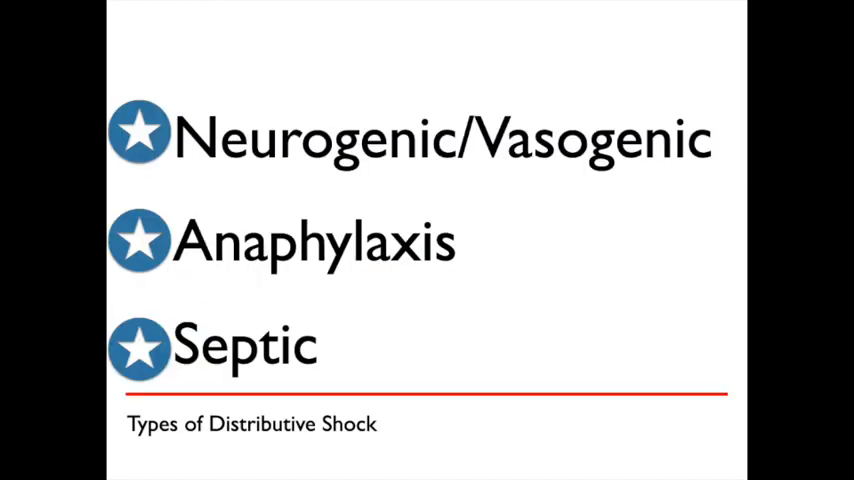